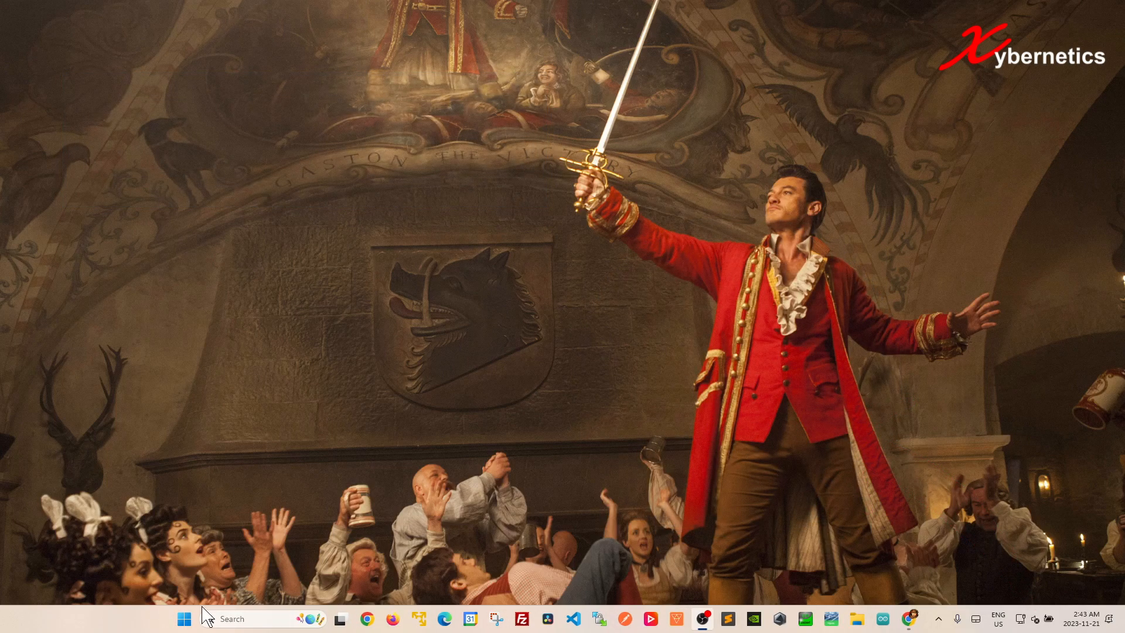
# - Search the Start menu for 'audio' to find the sound troubleshooter
pyautogui.click(184, 619)
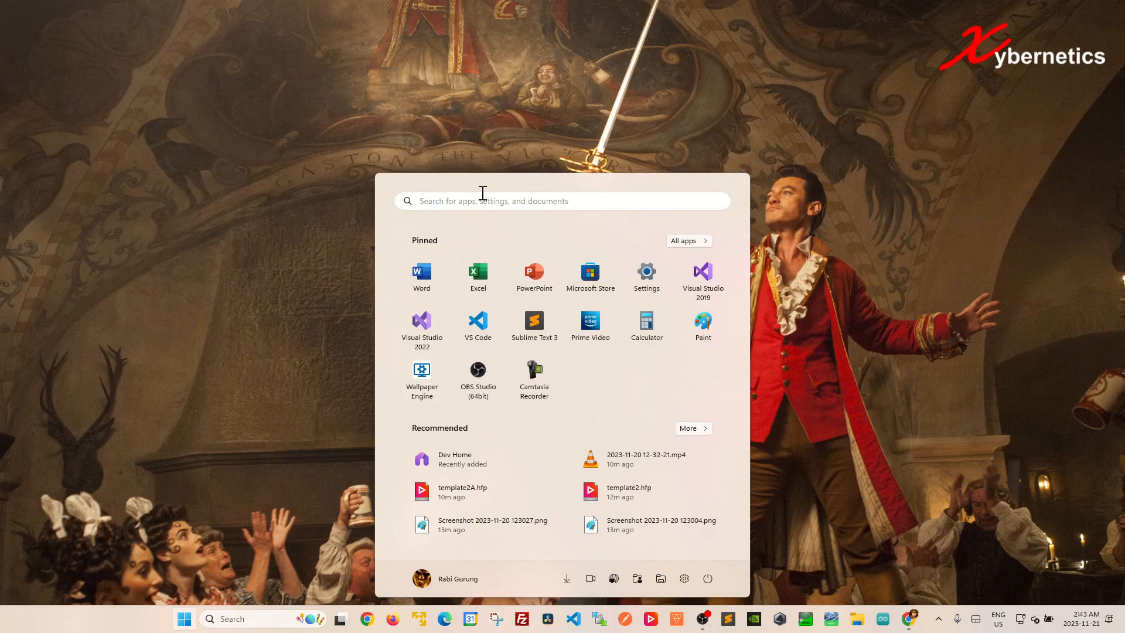
pyautogui.write('audio')
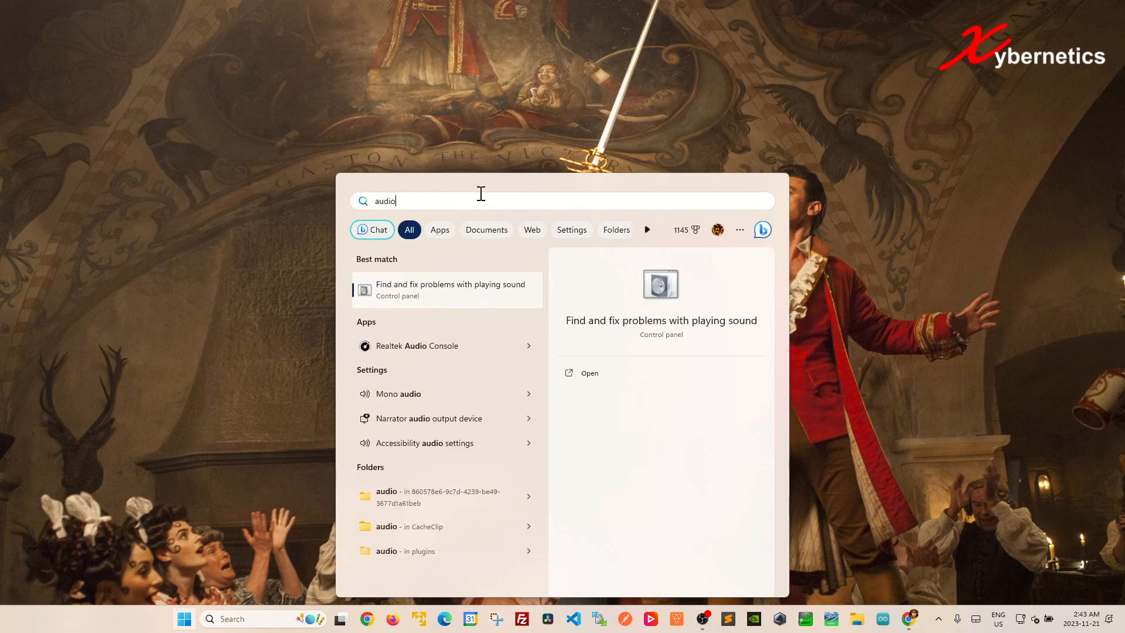
# - Launch 'Find and fix problems with playing sound' and advance to device selection
pyautogui.click(589, 373)
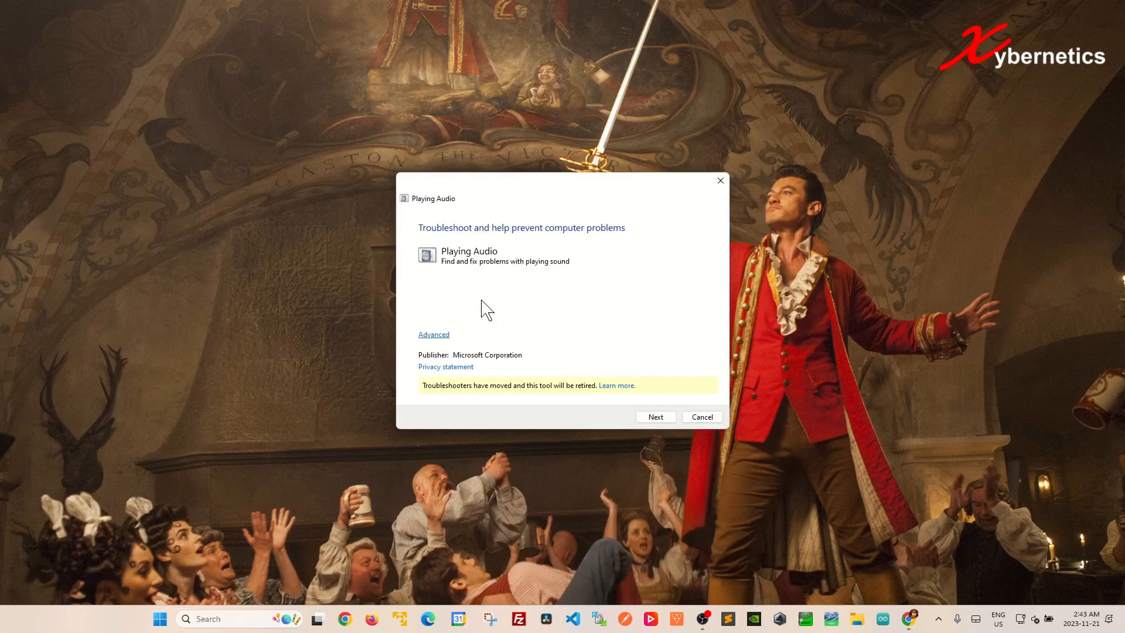
pyautogui.click(654, 417)
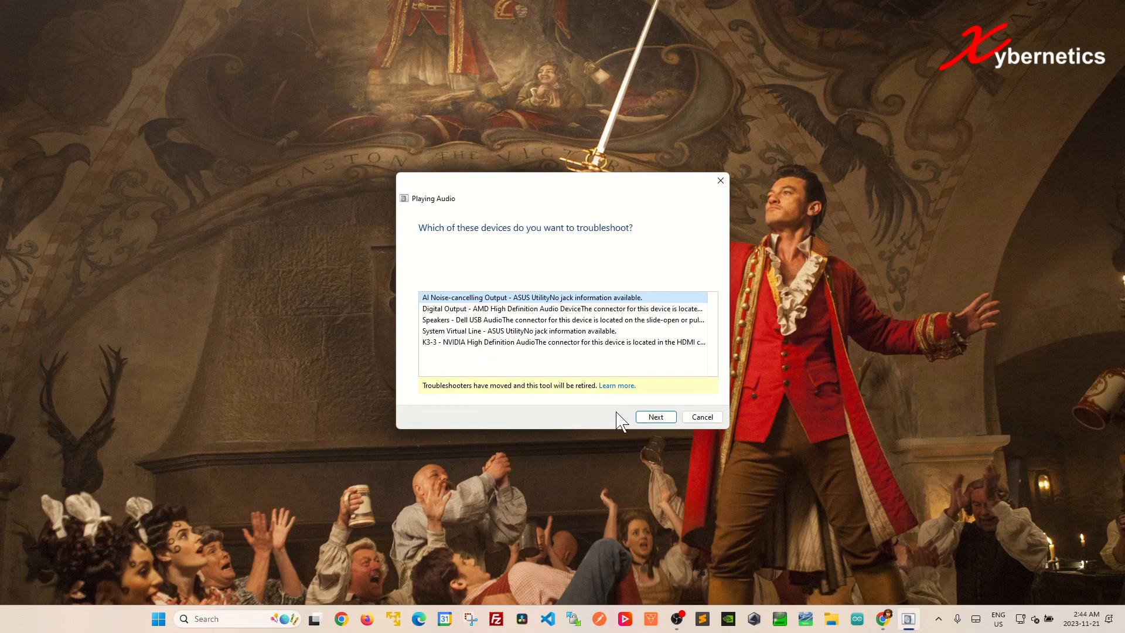
pyautogui.moveTo(616, 416)
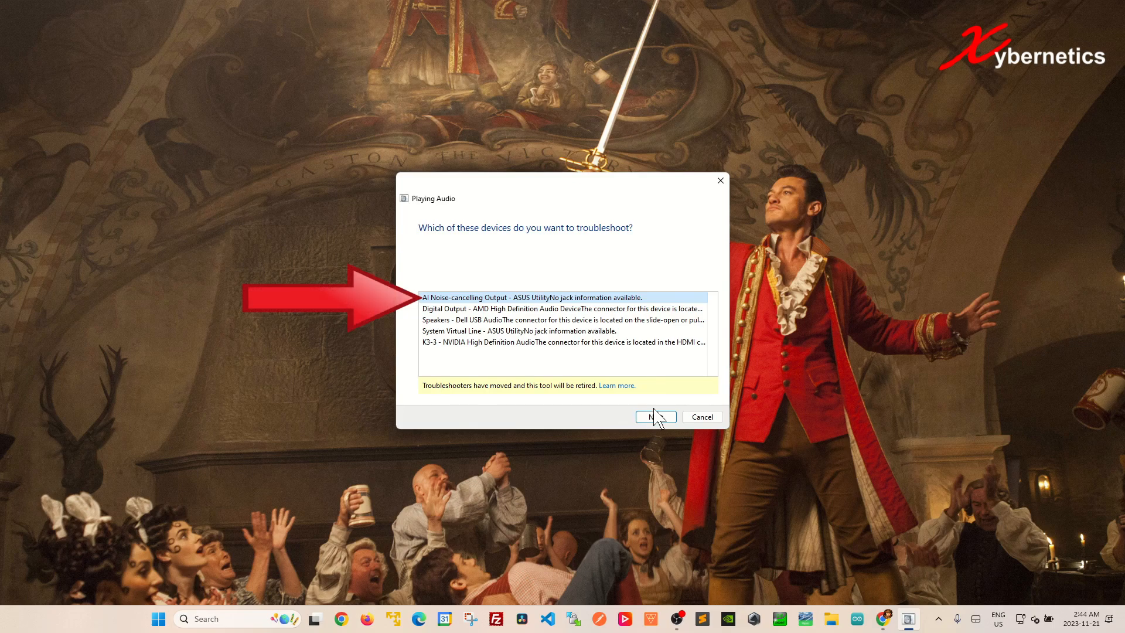
# - Troubleshoot AI Noise-cancelling Output and accept opening its Audio Enhancements properties
pyautogui.click(654, 417)
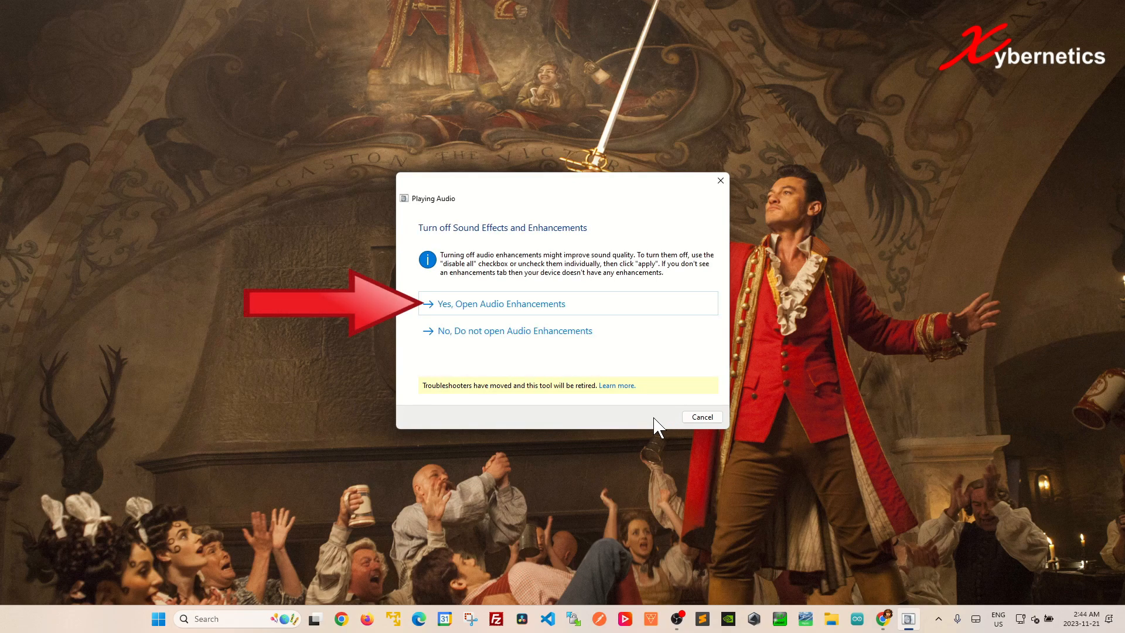
pyautogui.click(502, 304)
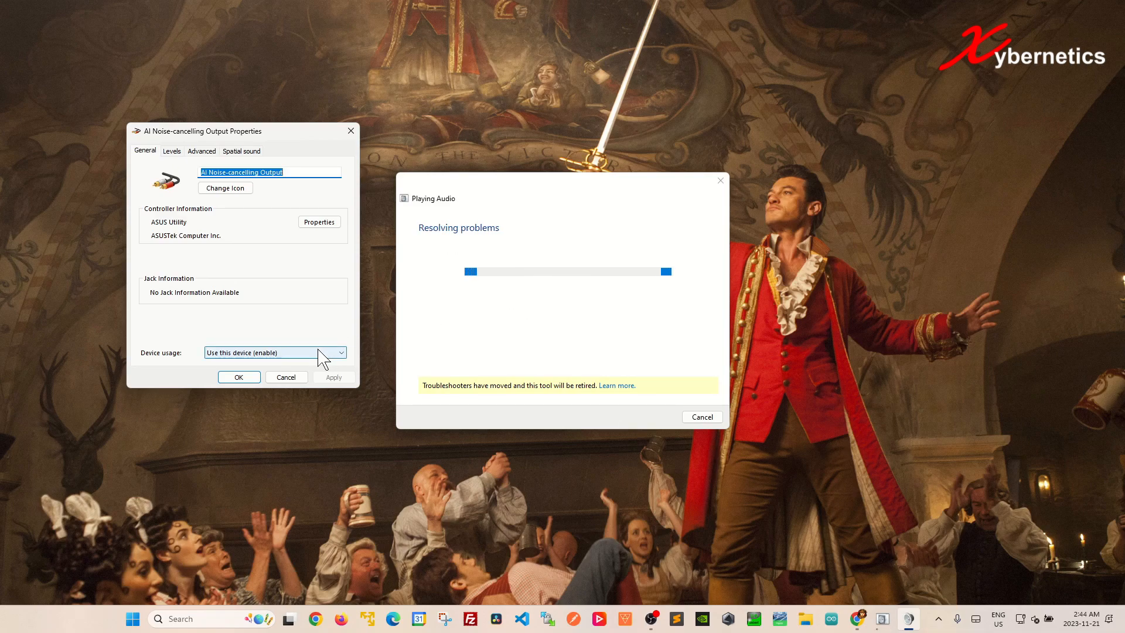
pyautogui.click(319, 221)
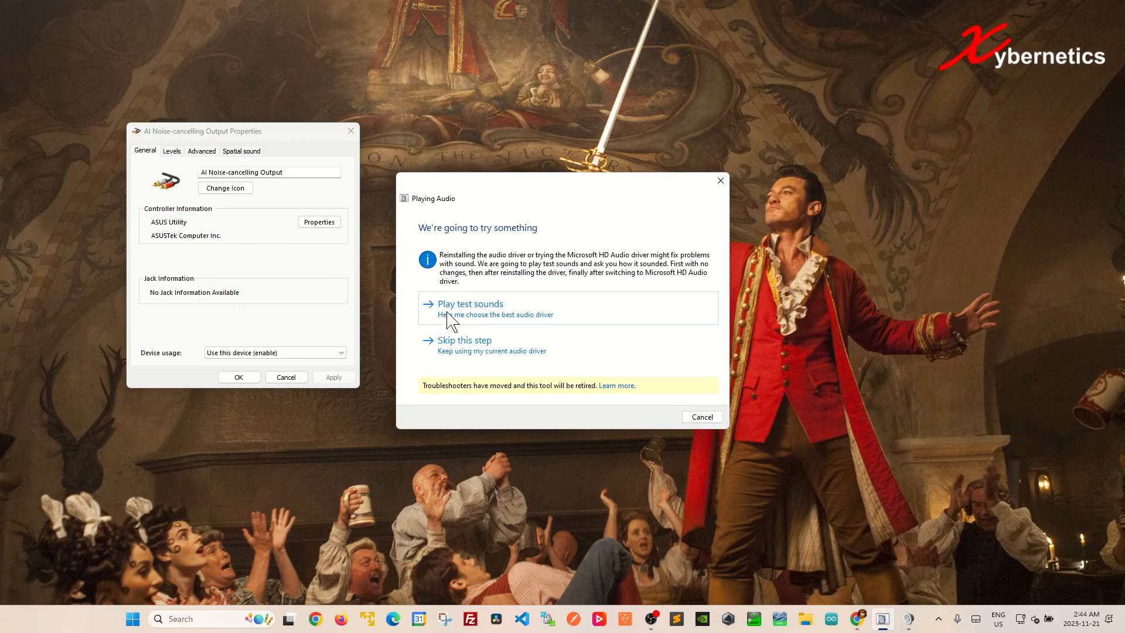
# - Play the troubleshooter's test sounds on AI Noise-cancelling Output
pyautogui.click(470, 304)
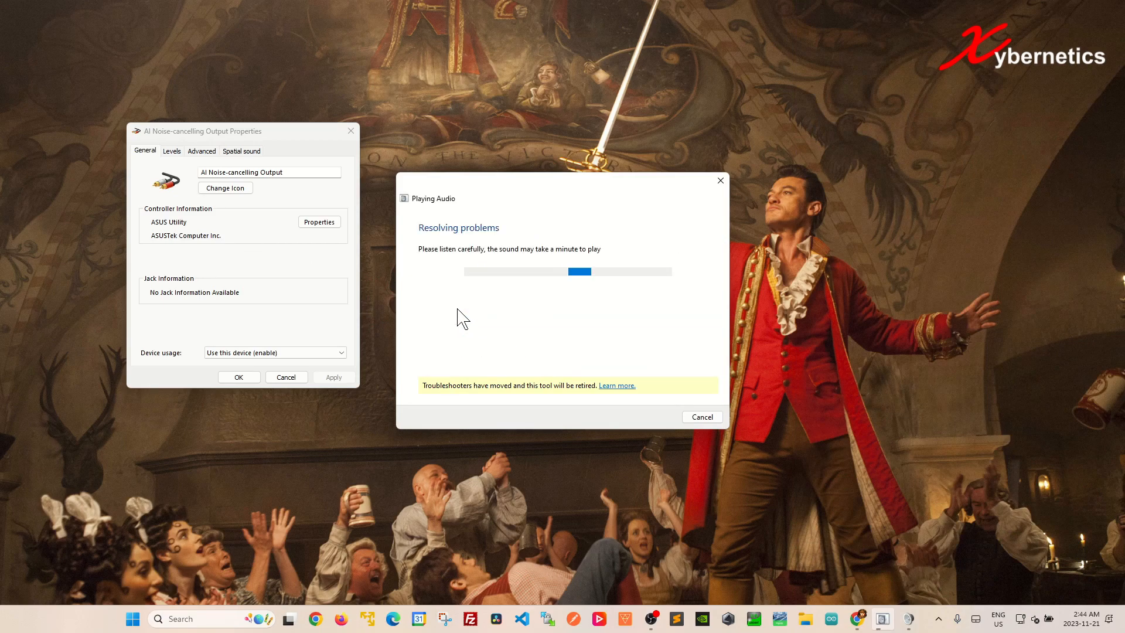